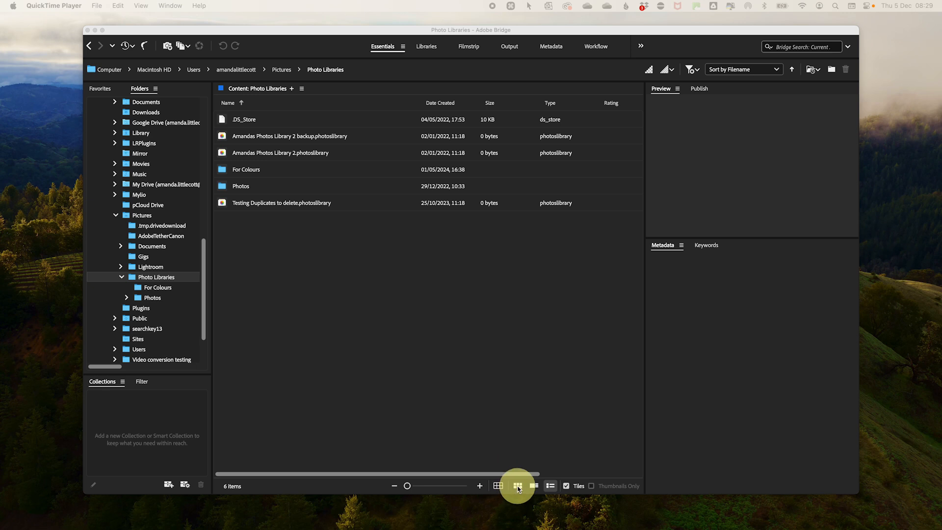
Show the Photos folder as thumbnails with subfolder items shown and folders hidden (86 items).
left_click(516, 485)
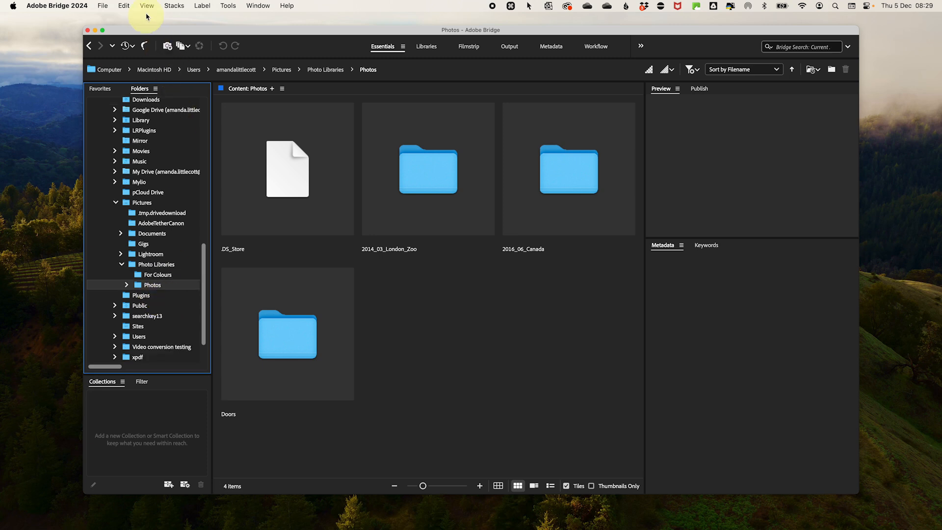
left_click(146, 5)
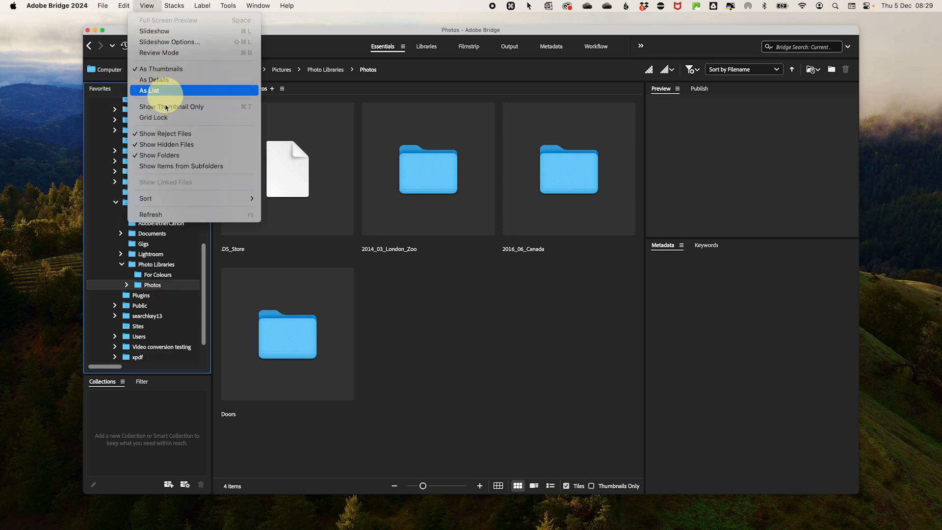
left_click(180, 166)
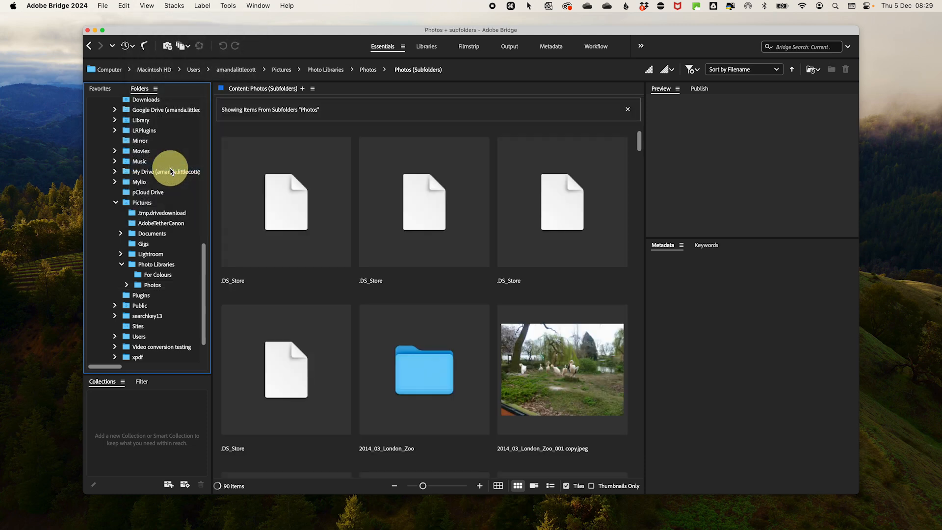
mouse_move(174, 5)
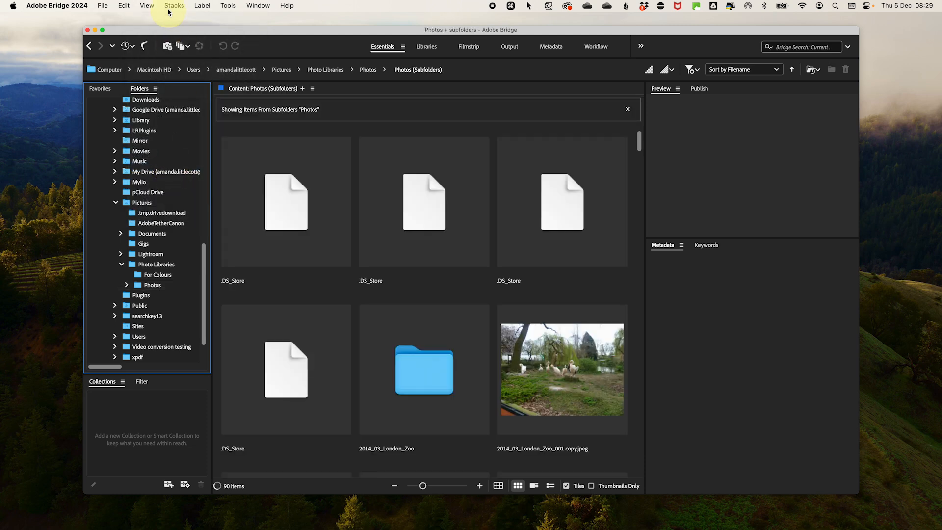
left_click(146, 5)
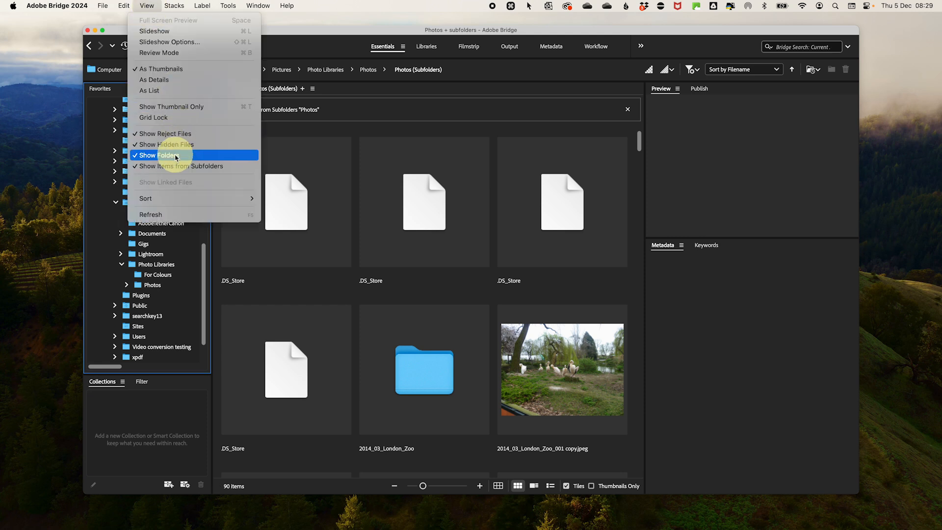
left_click(163, 155)
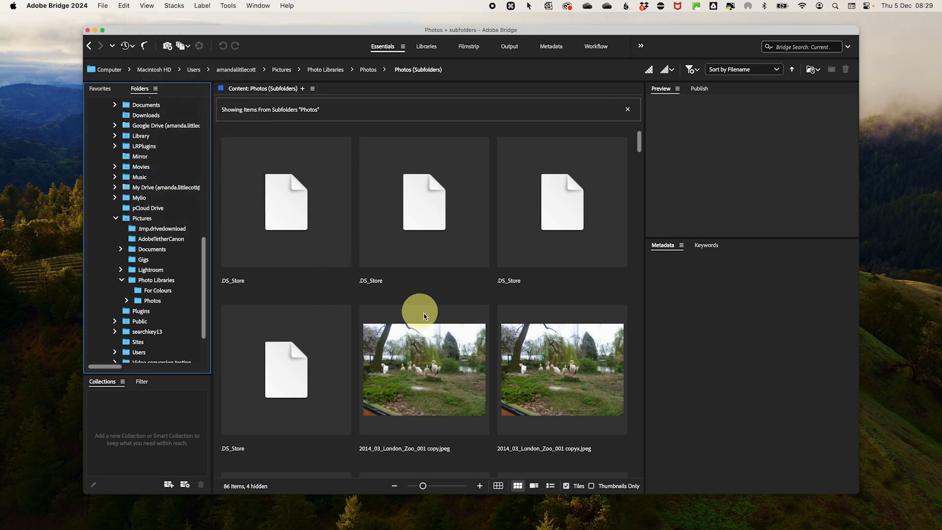
mouse_move(471, 321)
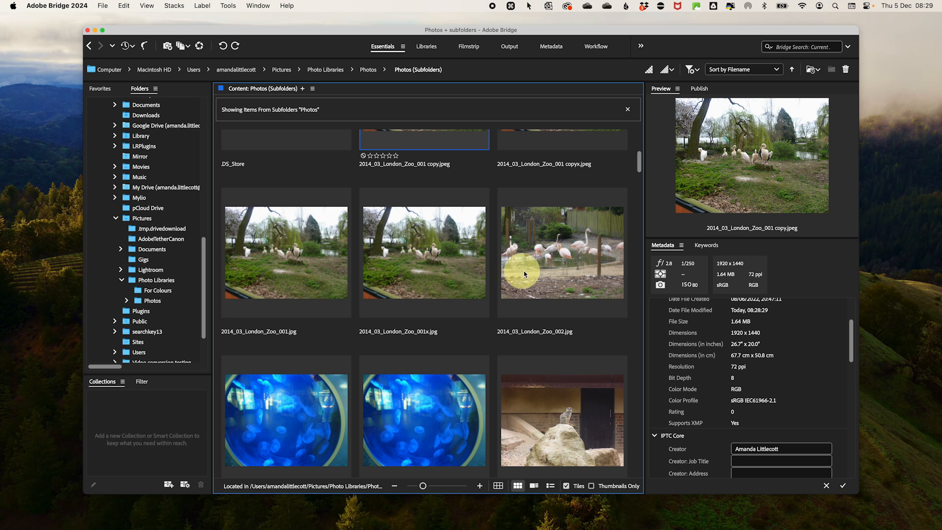
Label the five flamingo images To Export and the jellyfish and 004 images Social.
key("shift")
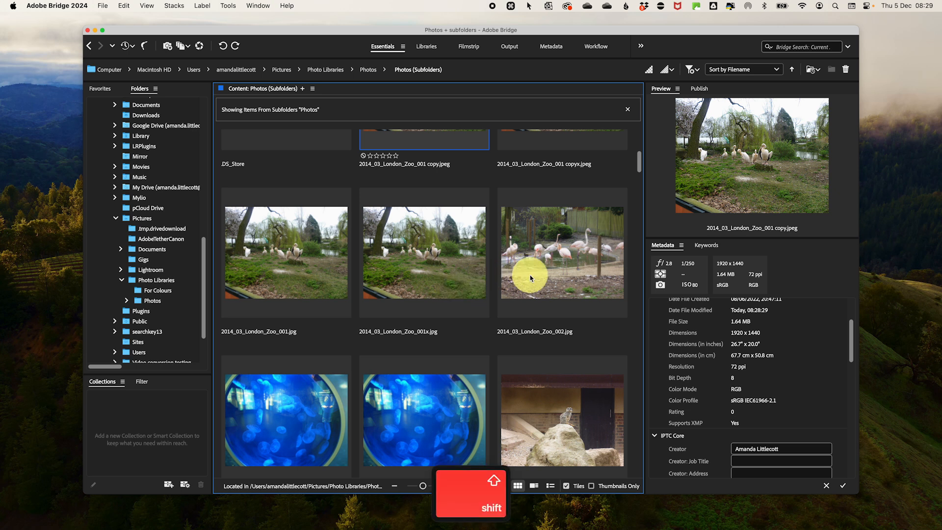
left_click(562, 252)
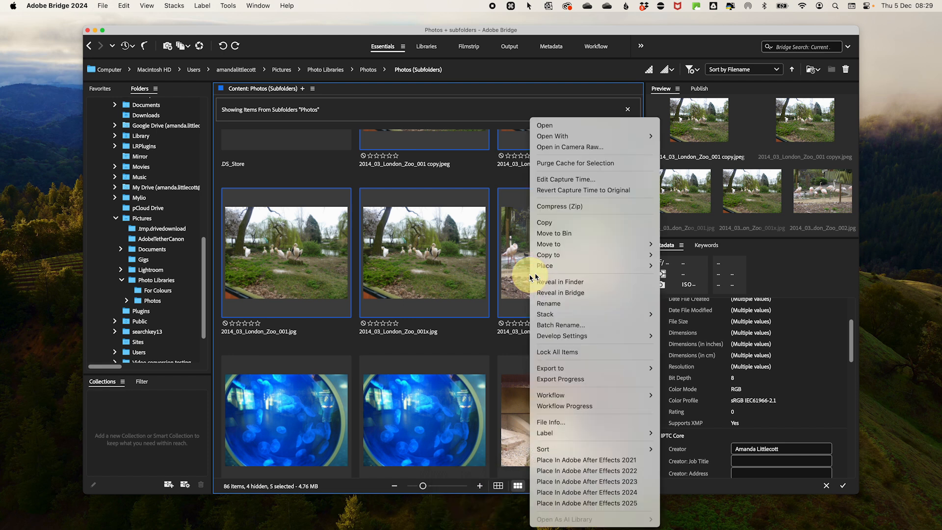
mouse_move(544, 432)
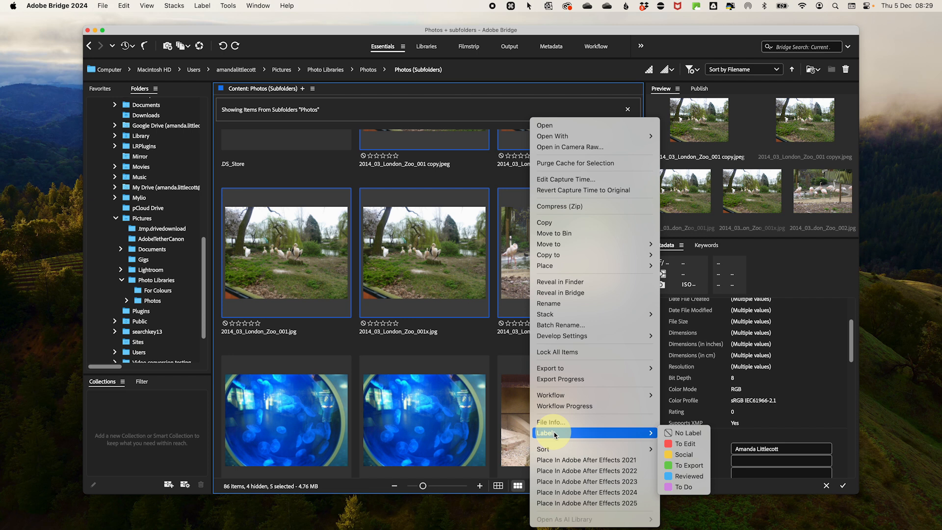
mouse_move(682, 465)
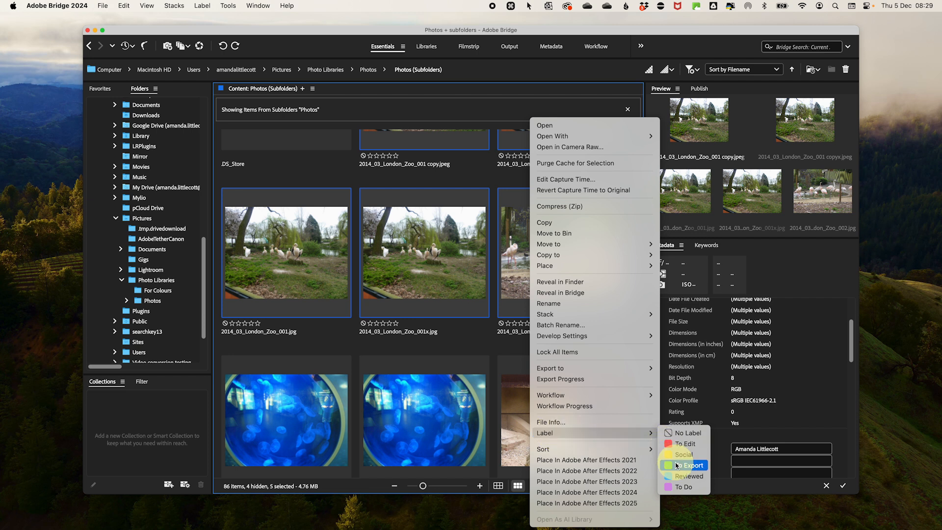
left_click(686, 465)
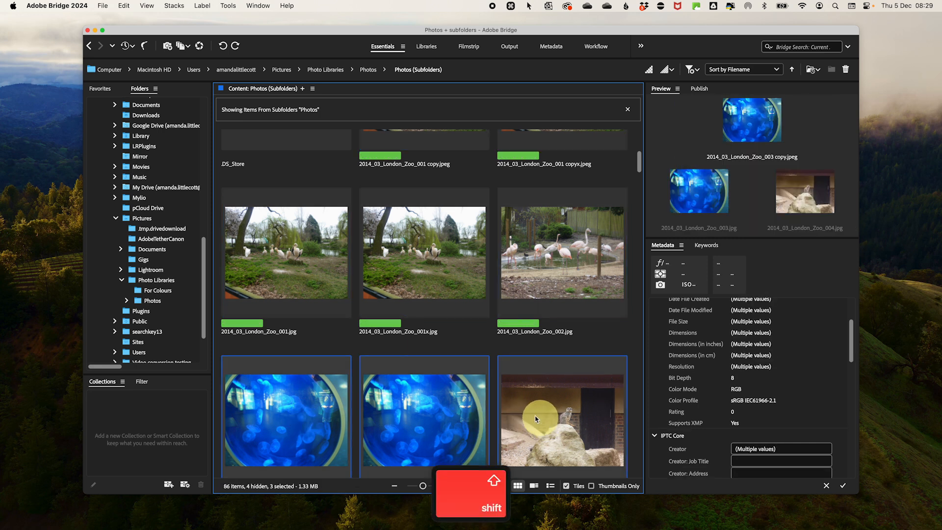
key("7")
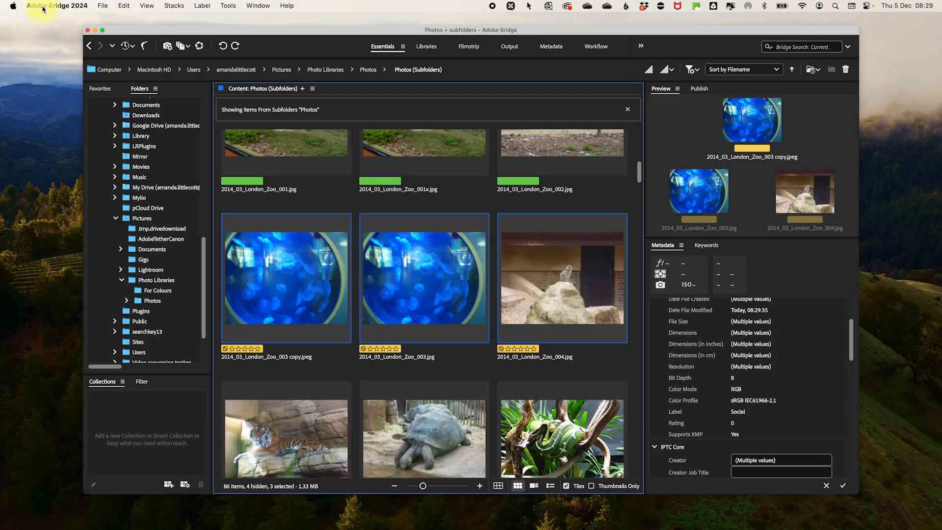
left_click(56, 5)
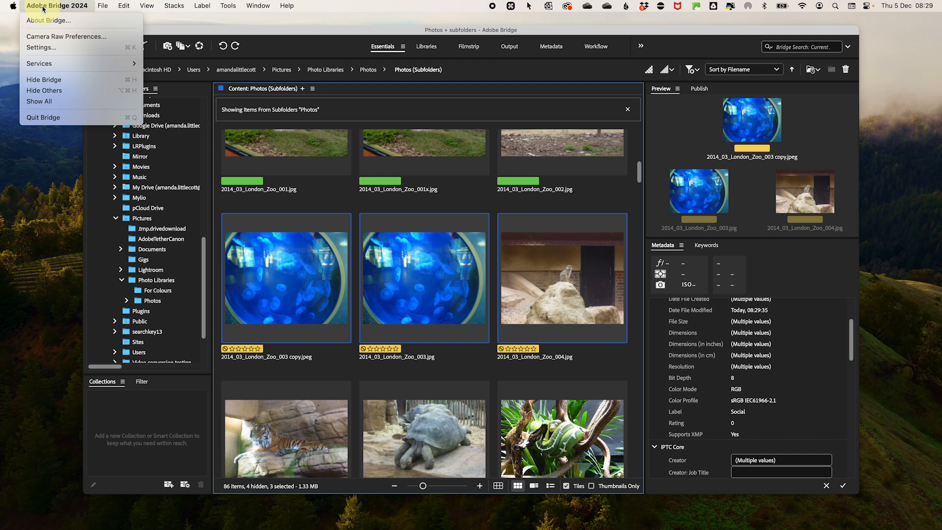
mouse_move(41, 47)
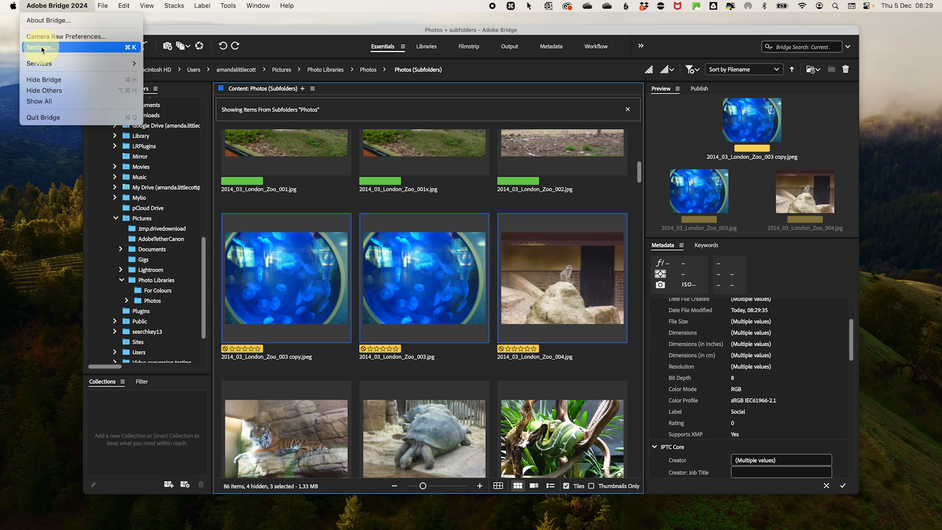
Open Adobe Bridge Settings at the Labels and Ratings pane.
left_click(40, 47)
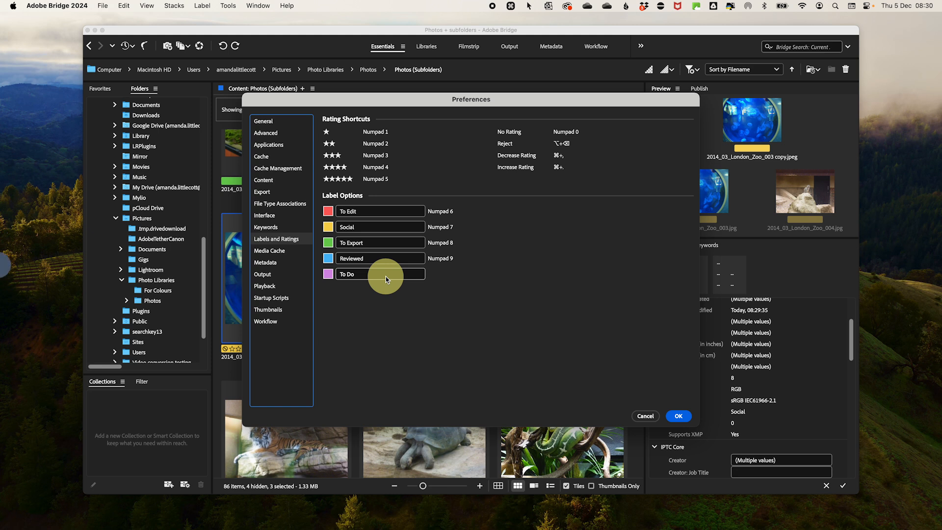
left_click(677, 415)
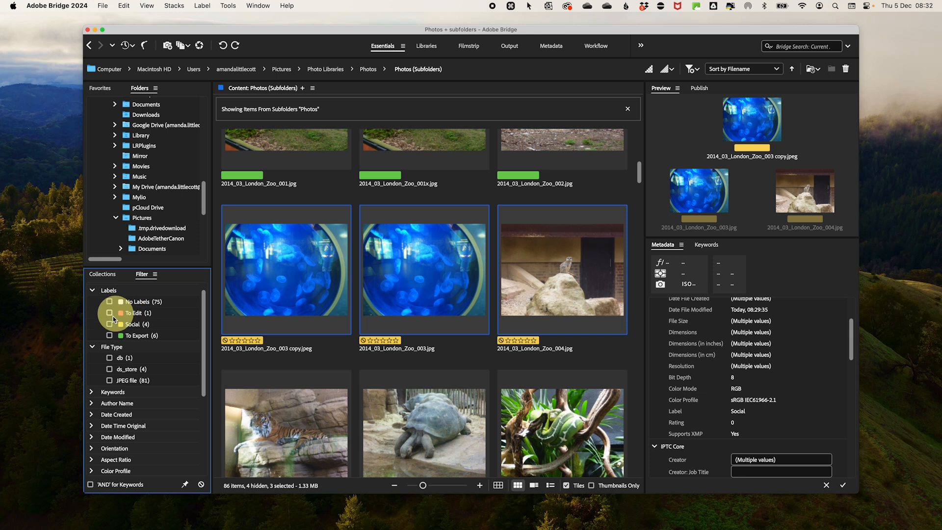
Filter the grid to Social and To Export labels and sort it by label.
left_click(110, 324)
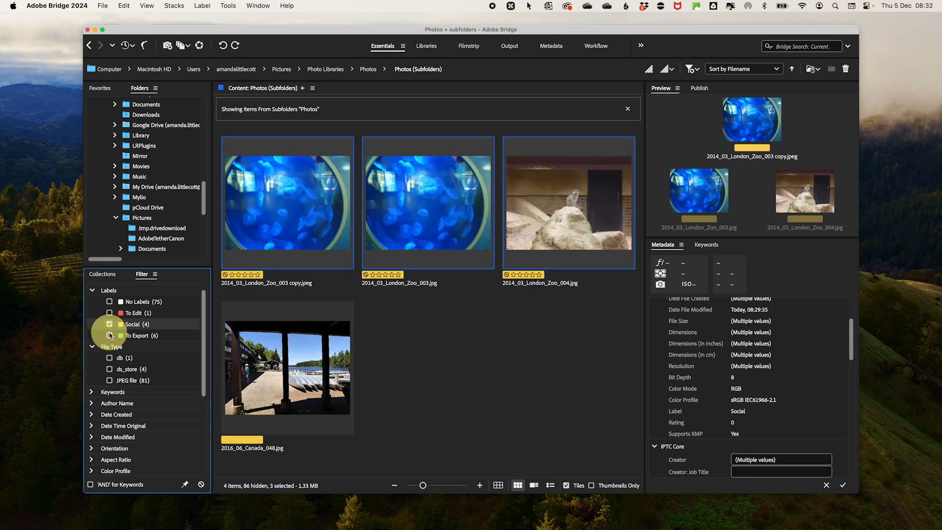
left_click(110, 335)
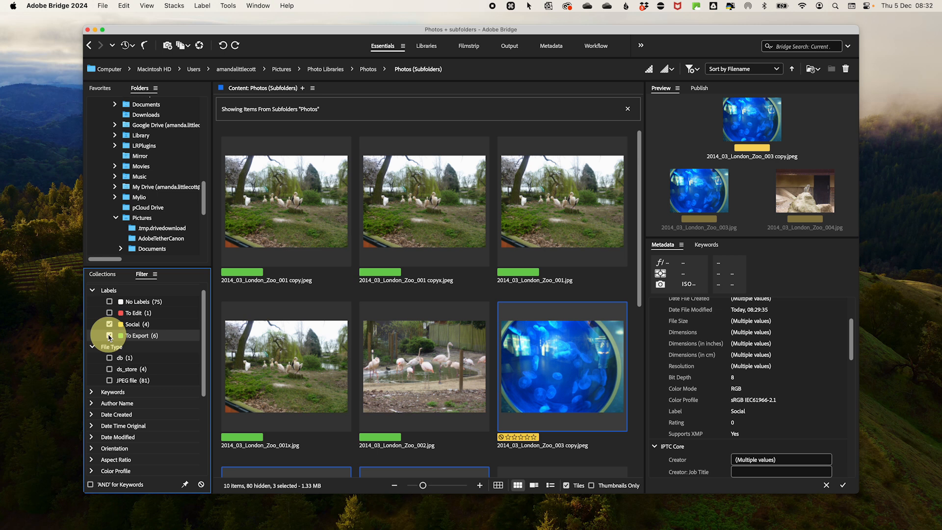
left_click(110, 334)
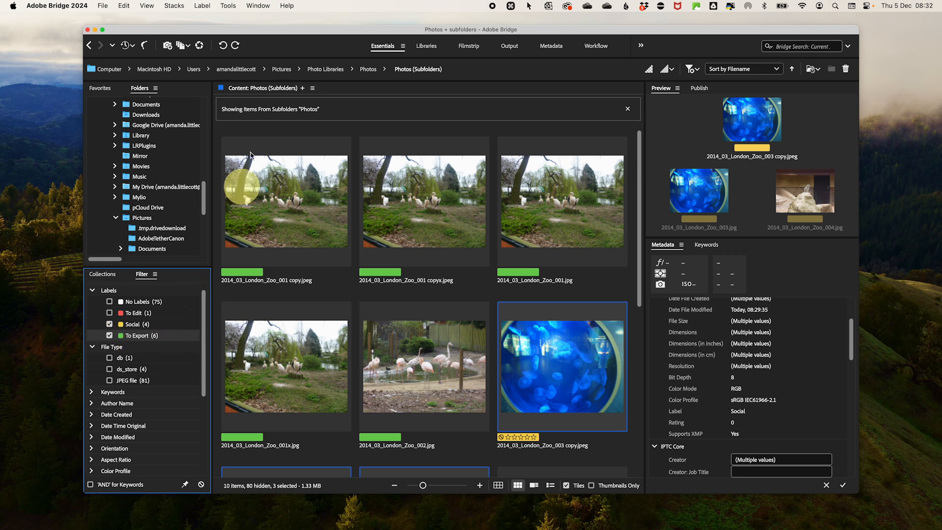
left_click(146, 5)
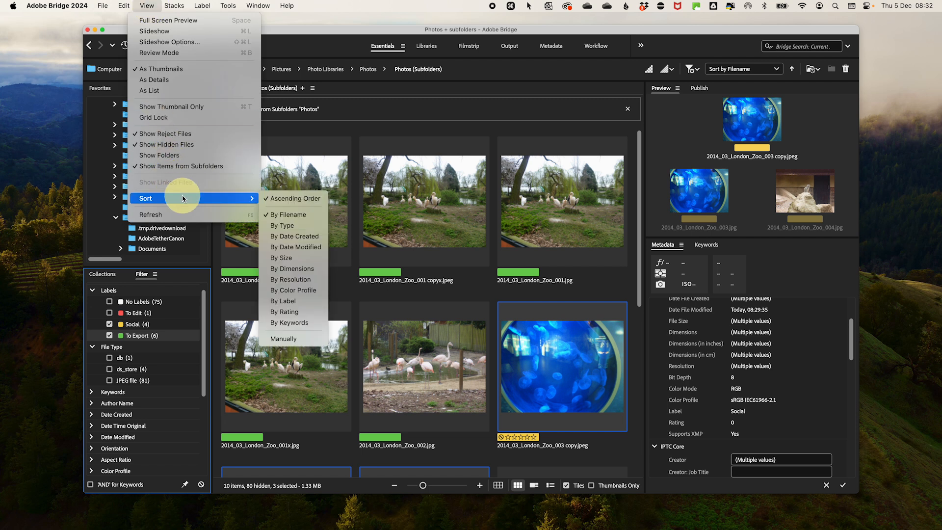
mouse_move(287, 301)
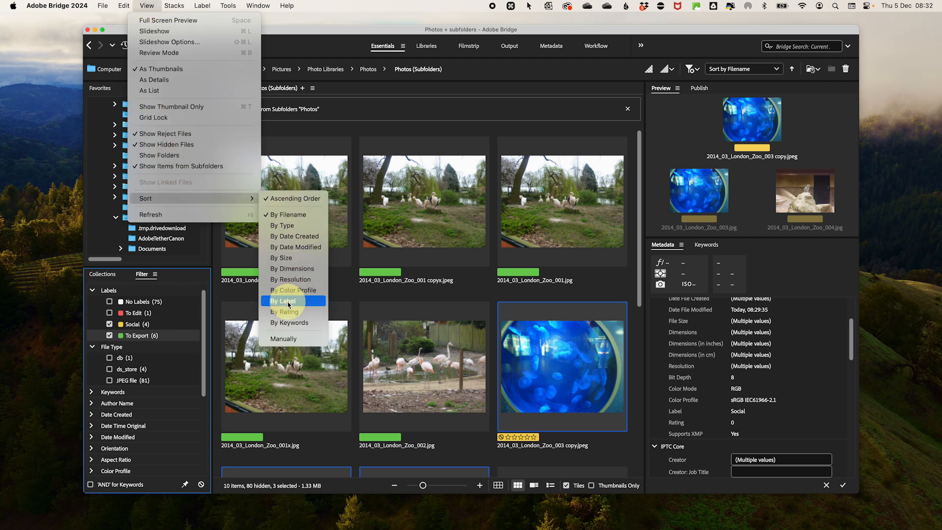
left_click(283, 300)
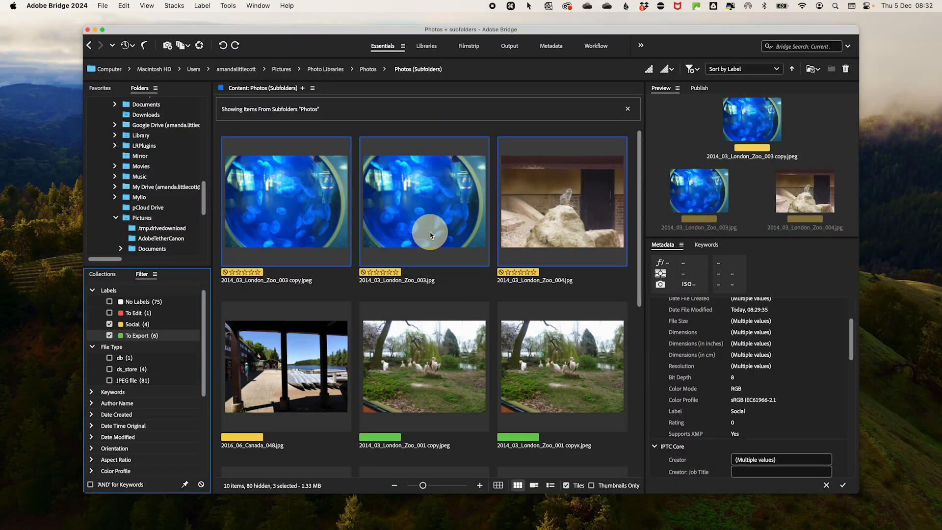
Rate 2014_03_London_Zoo_003.jpg five stars and the two flamingo copies three stars.
left_click(423, 201)
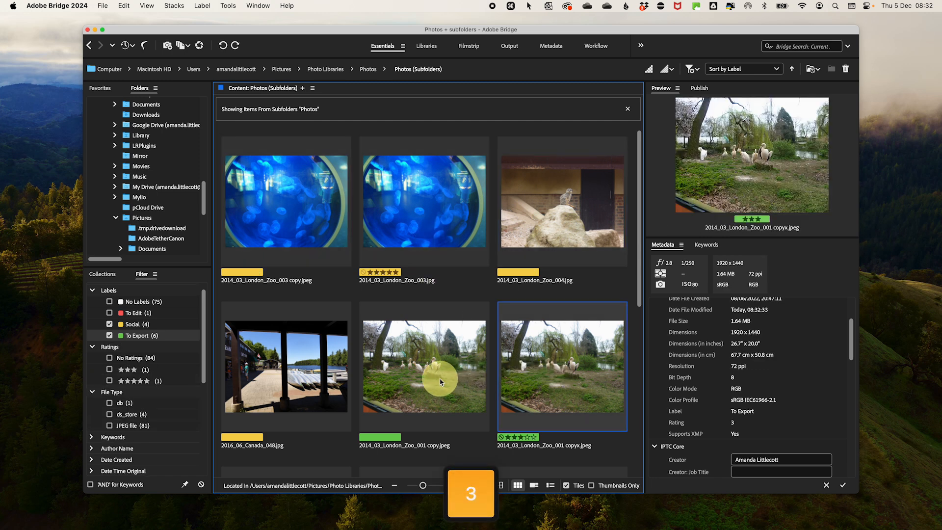
left_click(424, 366)
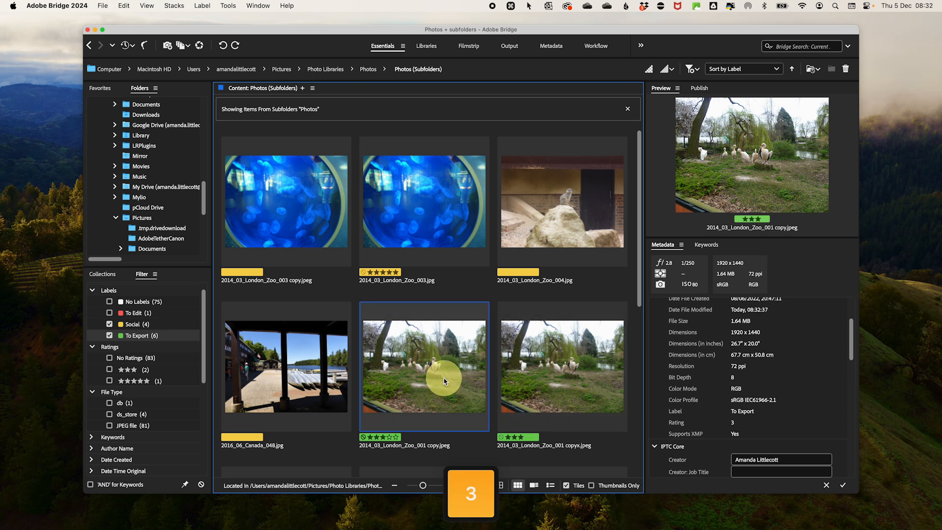
left_click(480, 485)
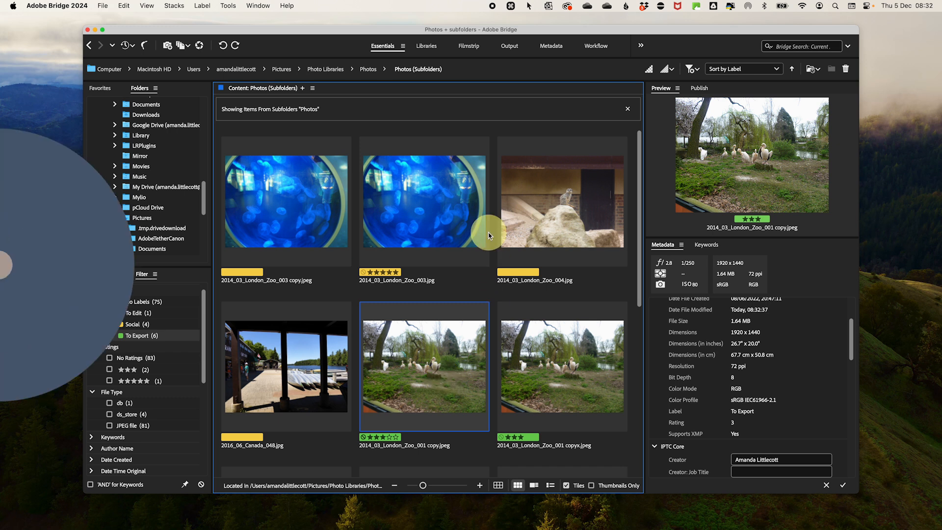
Start a new smart collection from the Collections panel.
left_click(102, 274)
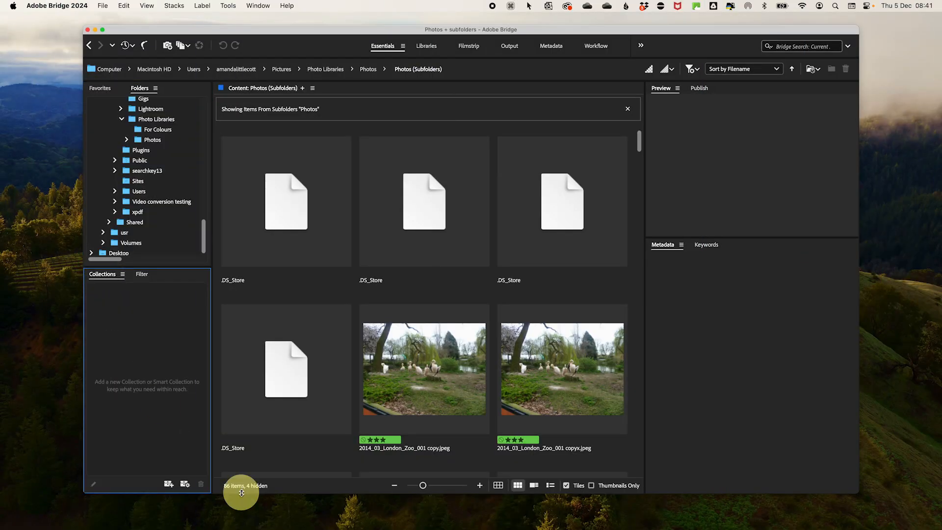
left_click(185, 483)
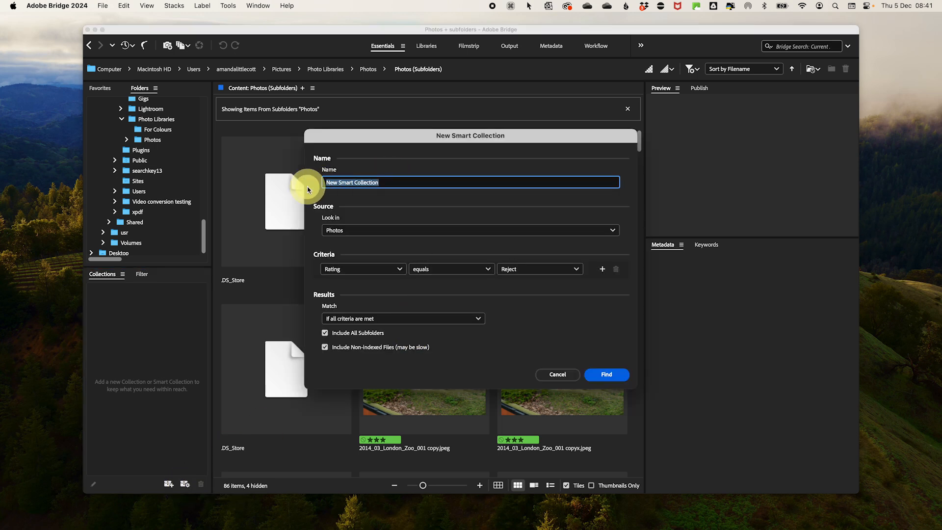
Name the smart collection 'To Edit' with criterion Label contains 'To Edit', and find matches.
type("To Edit")
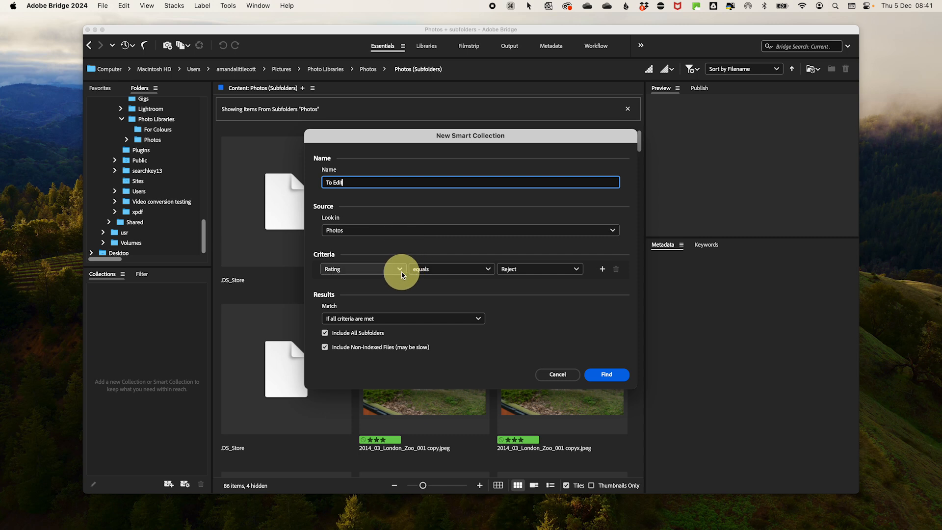
left_click(363, 269)
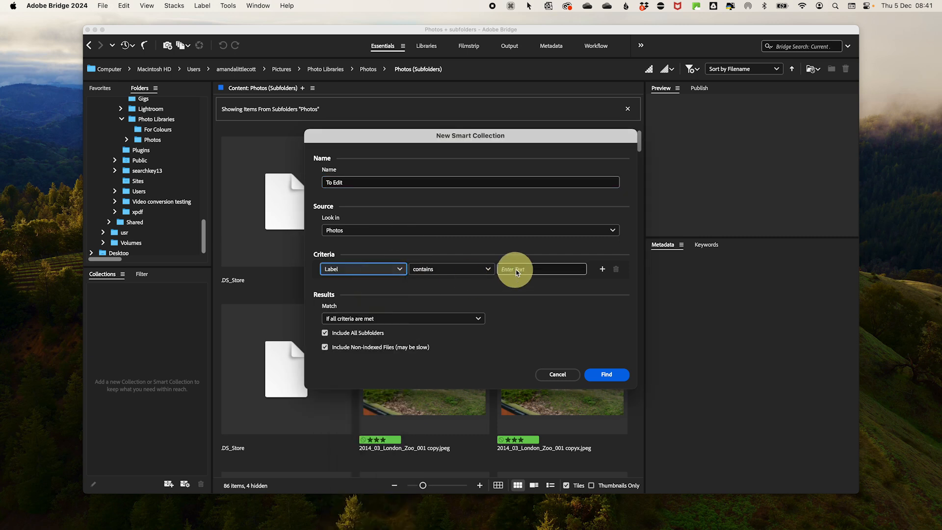
left_click(541, 268)
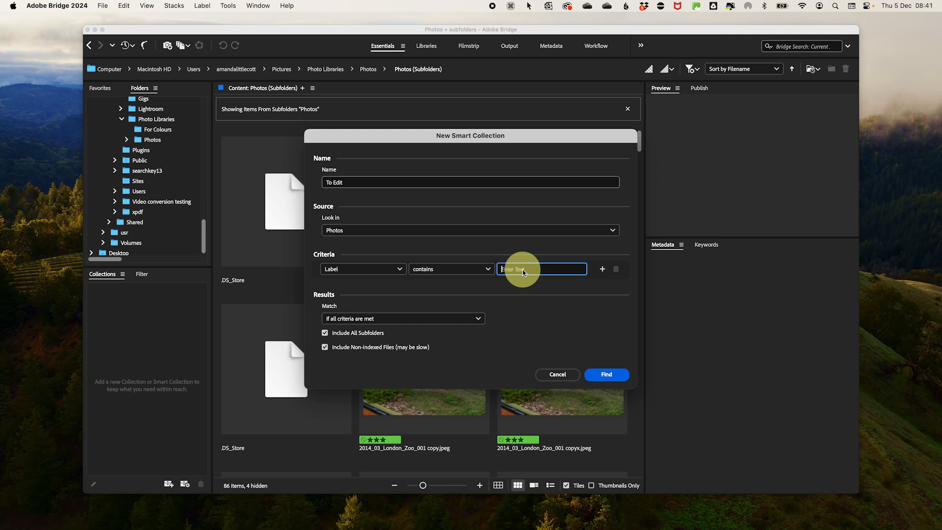
type("To Ed")
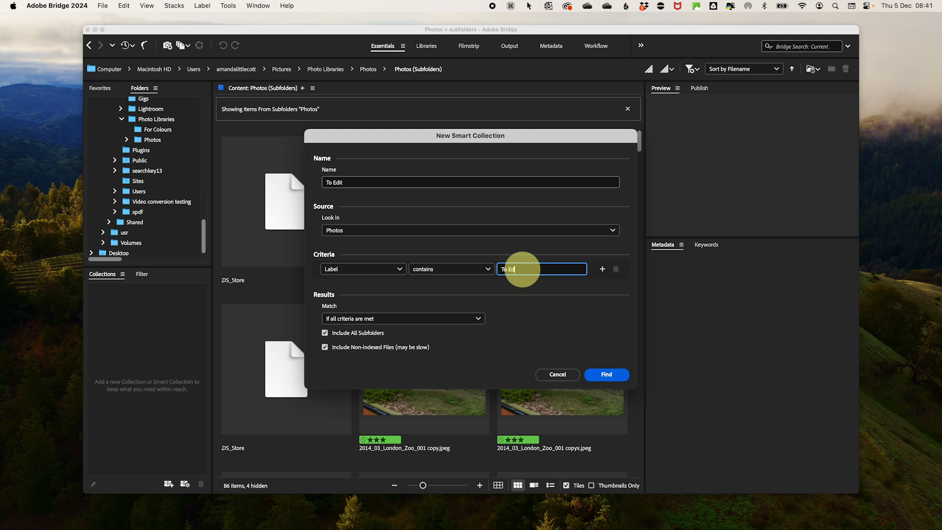
mouse_move(553, 306)
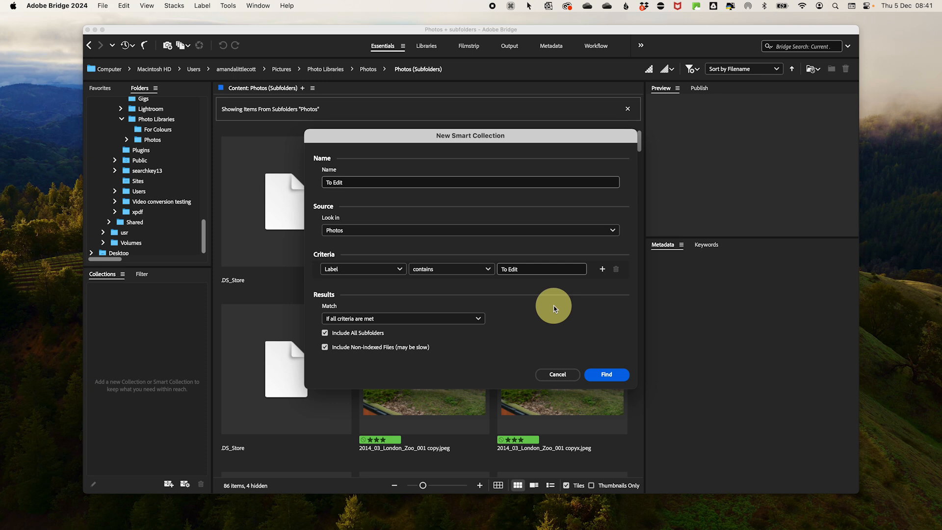
mouse_move(606, 374)
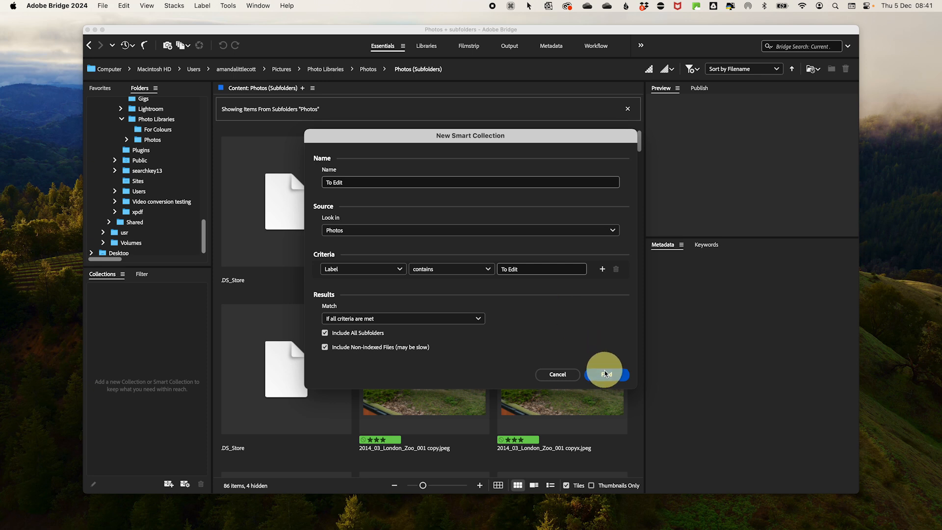
left_click(605, 375)
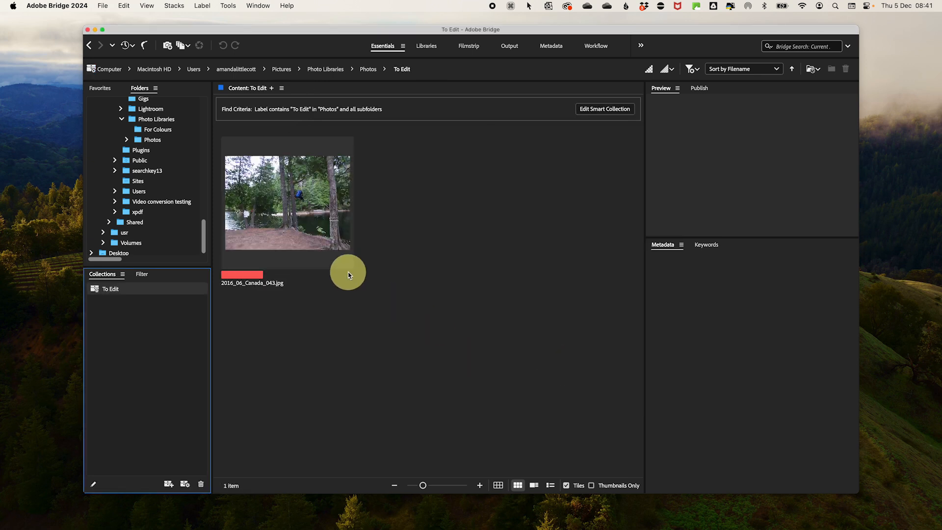